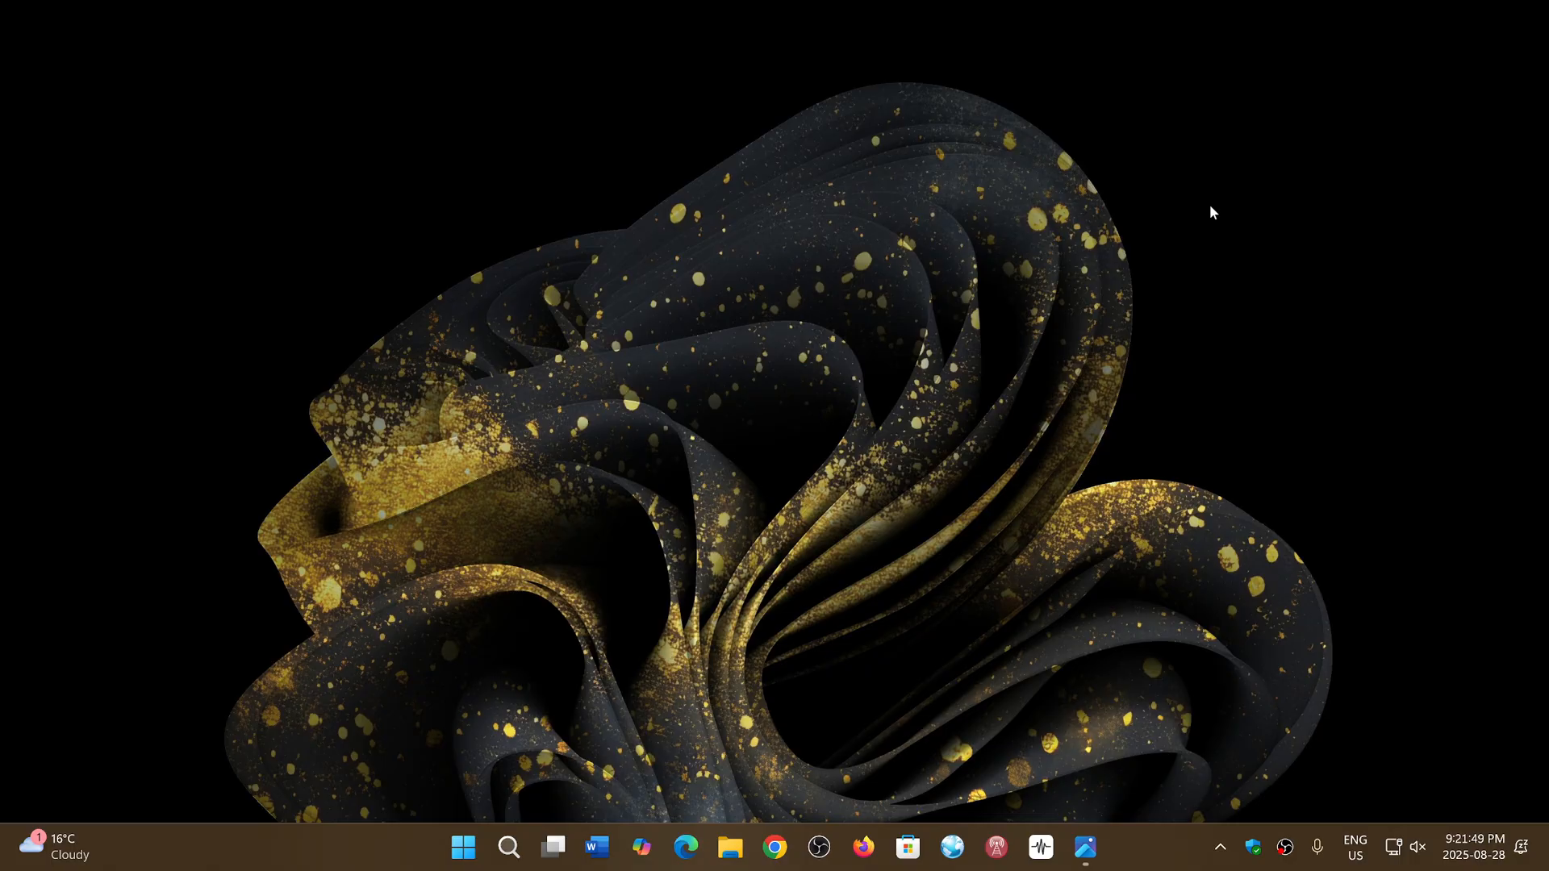
pyautogui.moveTo(1179, 597)
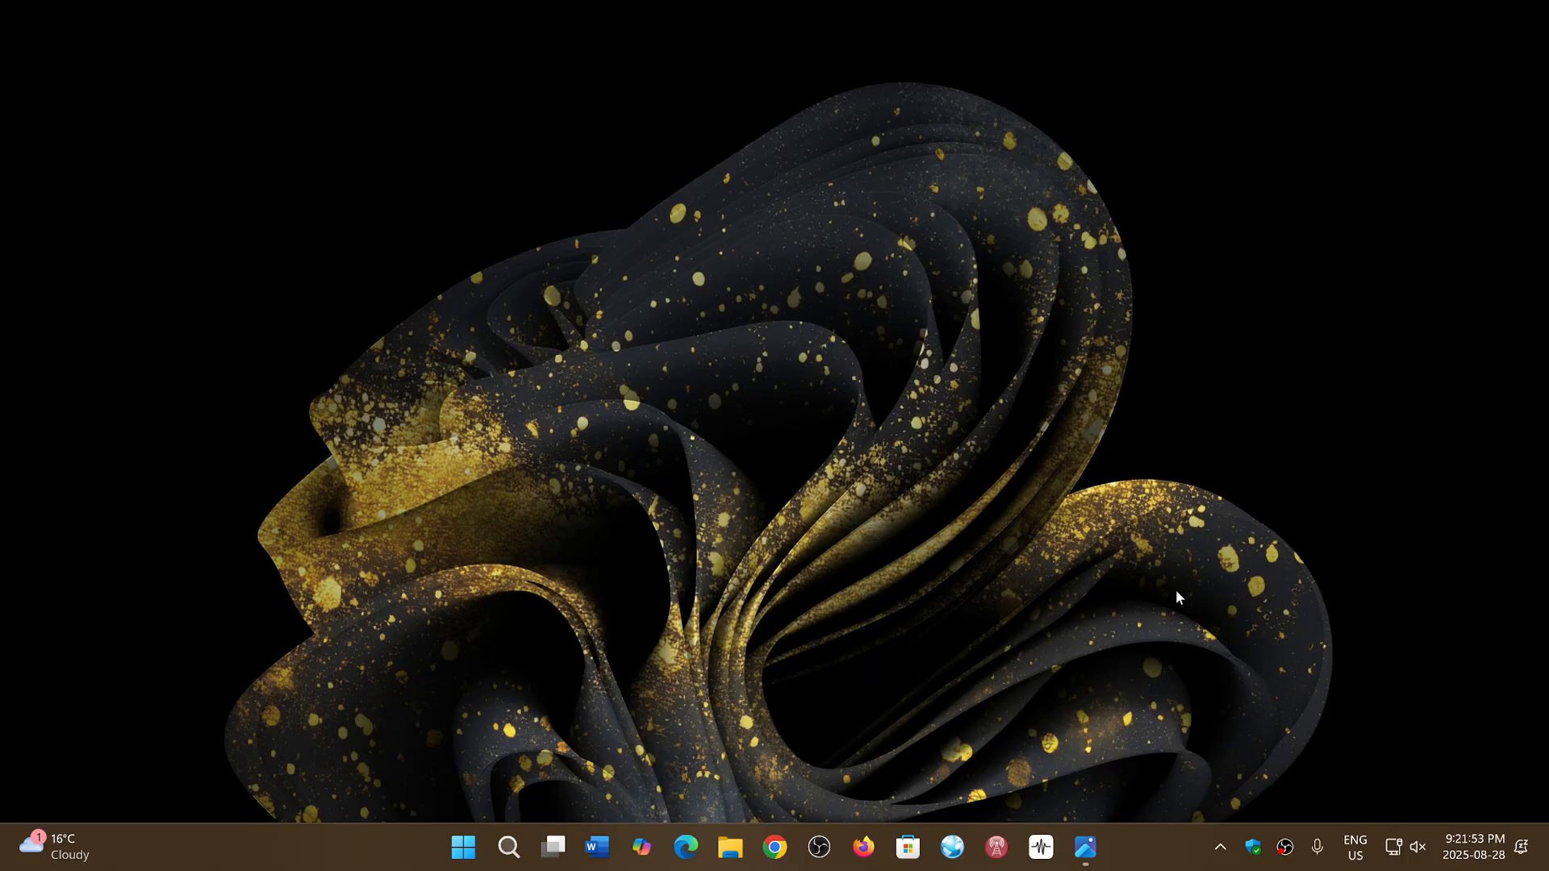
pyautogui.moveTo(1176, 707)
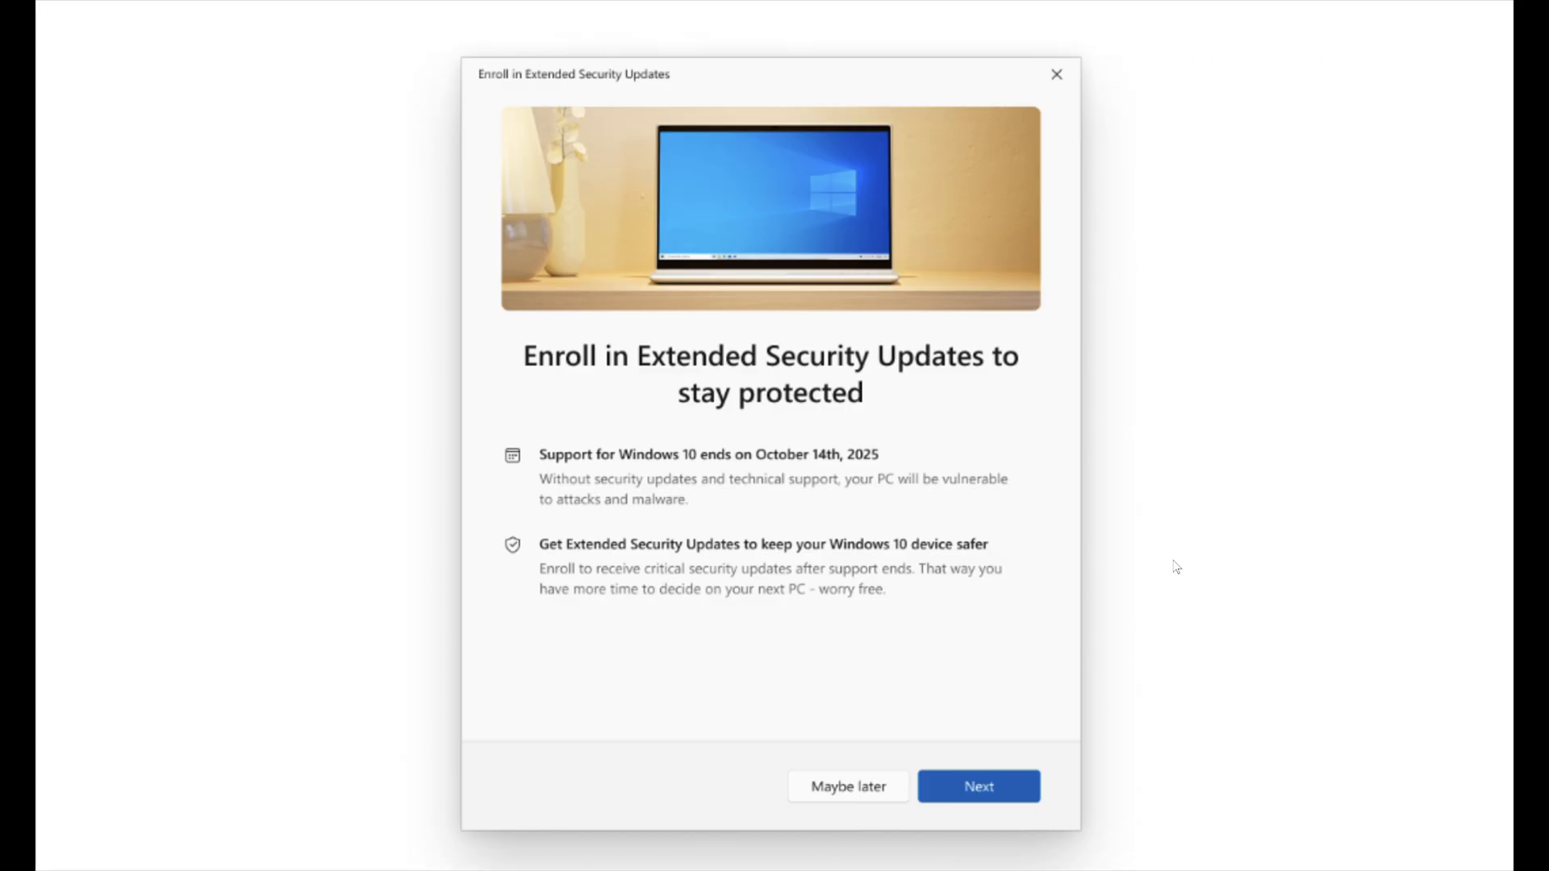
pyautogui.moveTo(196, 518)
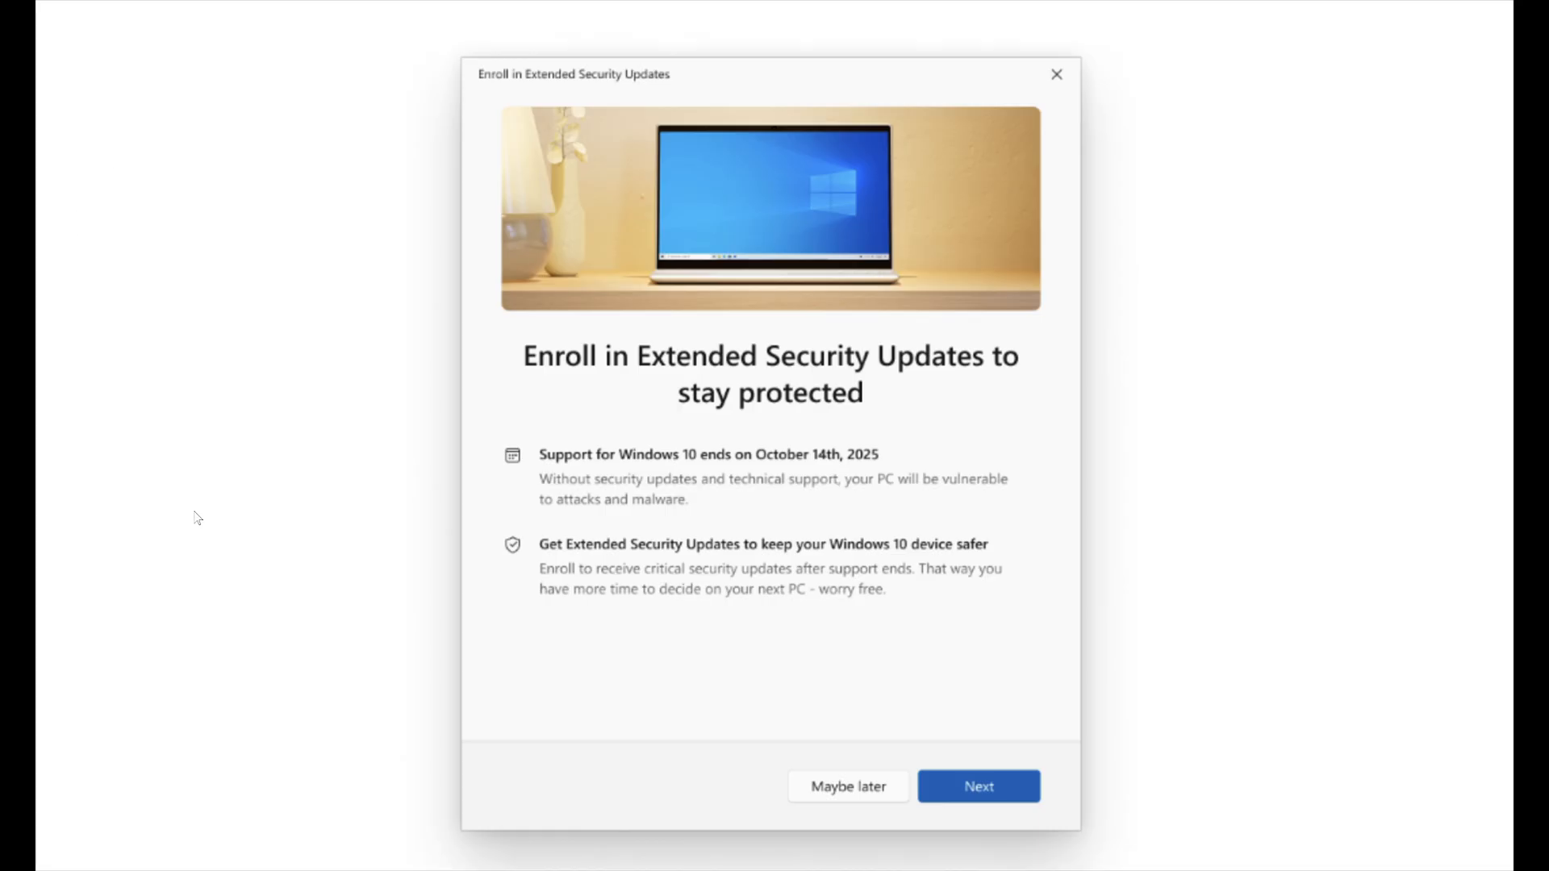
pyautogui.moveTo(1265, 549)
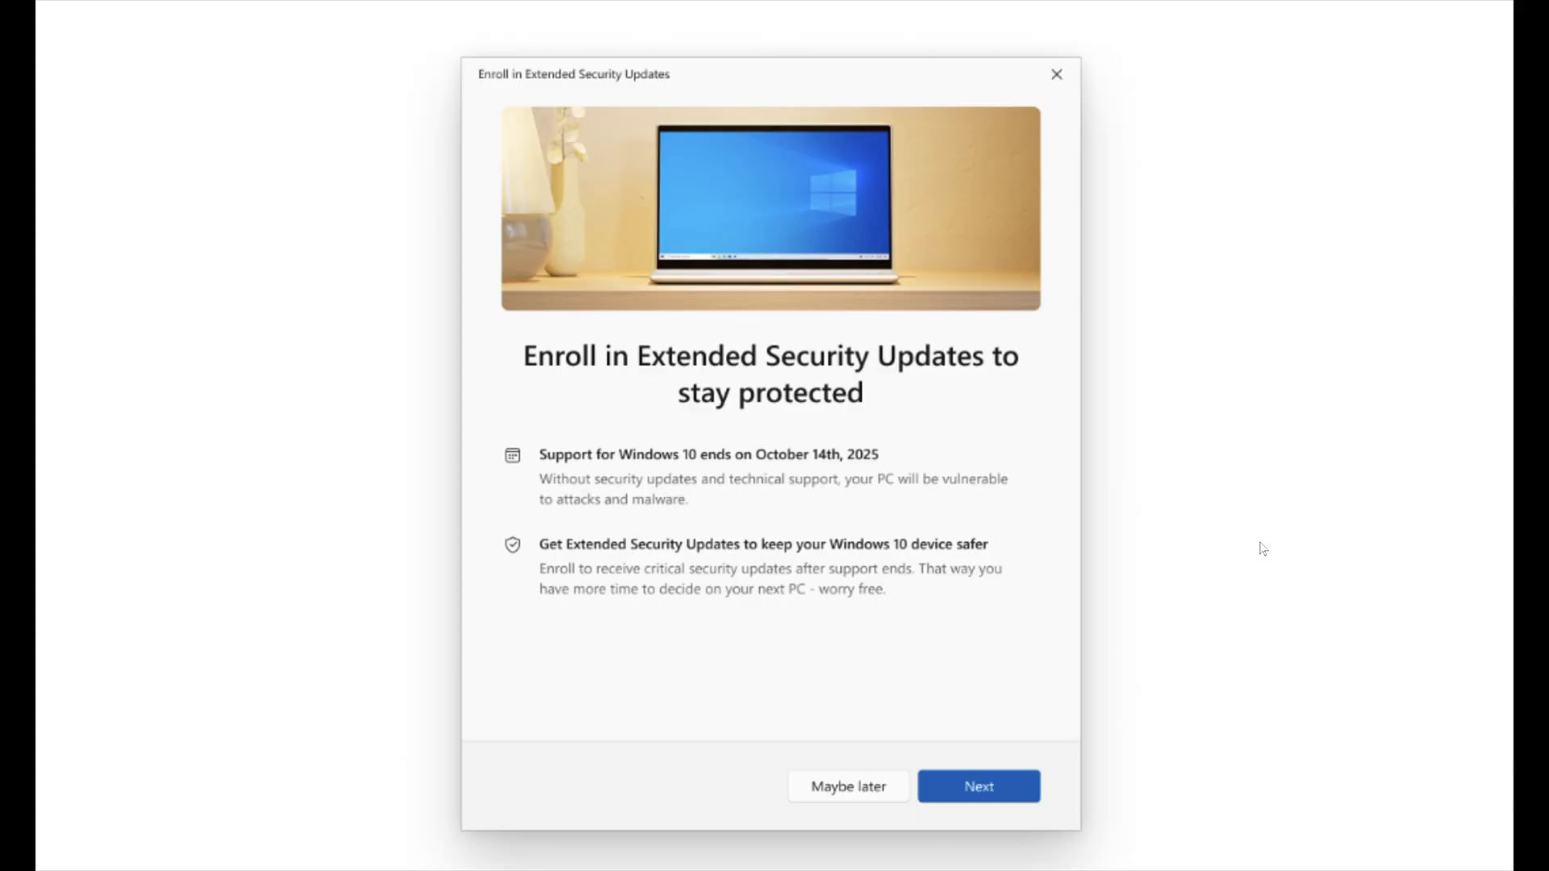
pyautogui.moveTo(1238, 379)
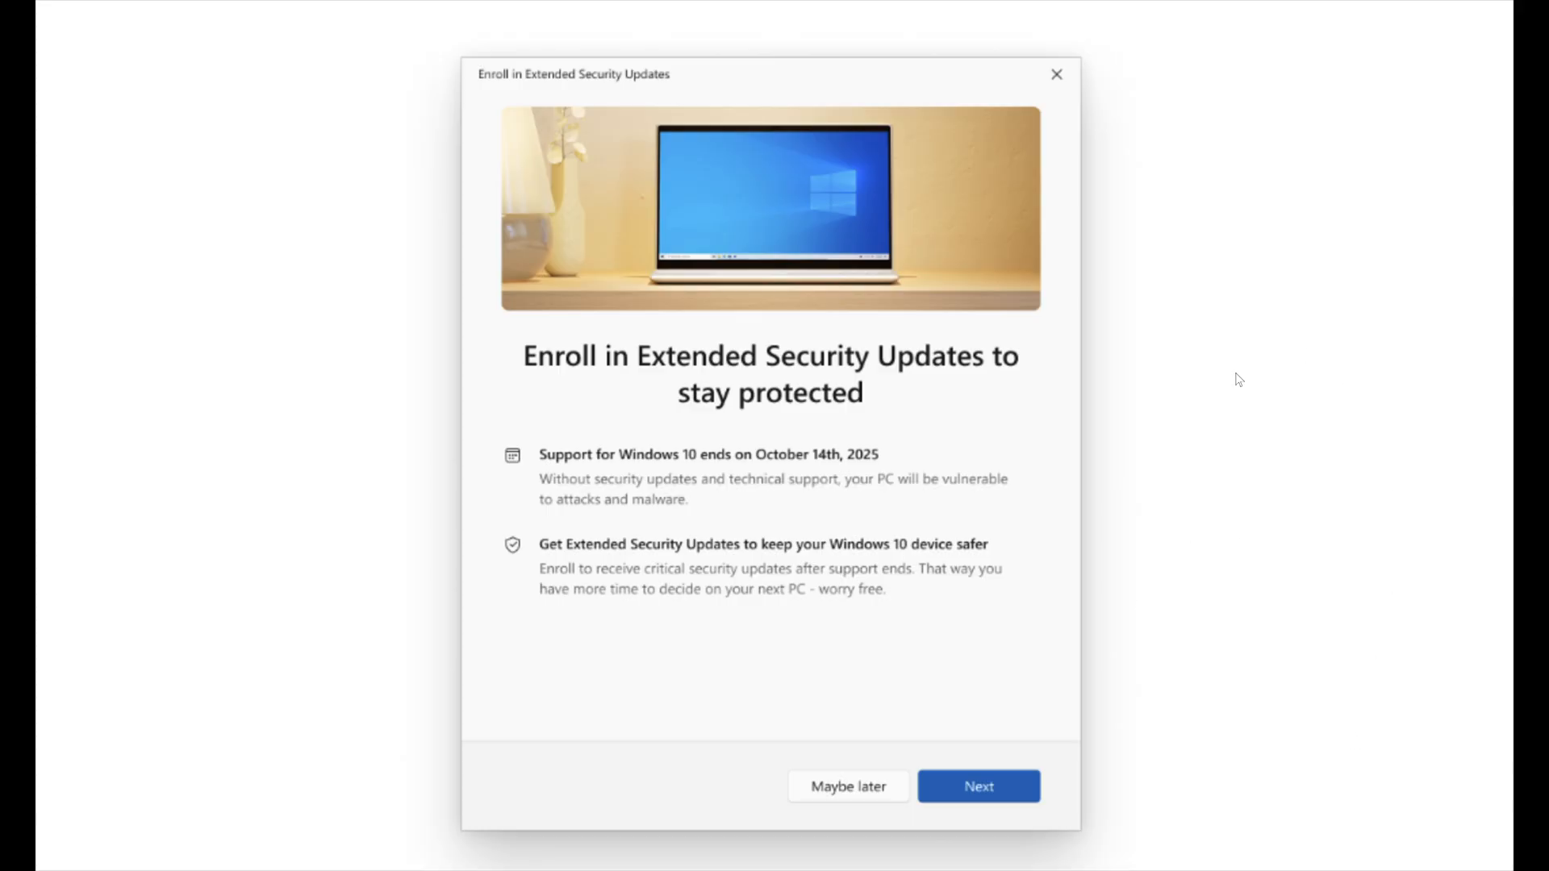
pyautogui.moveTo(1283, 379)
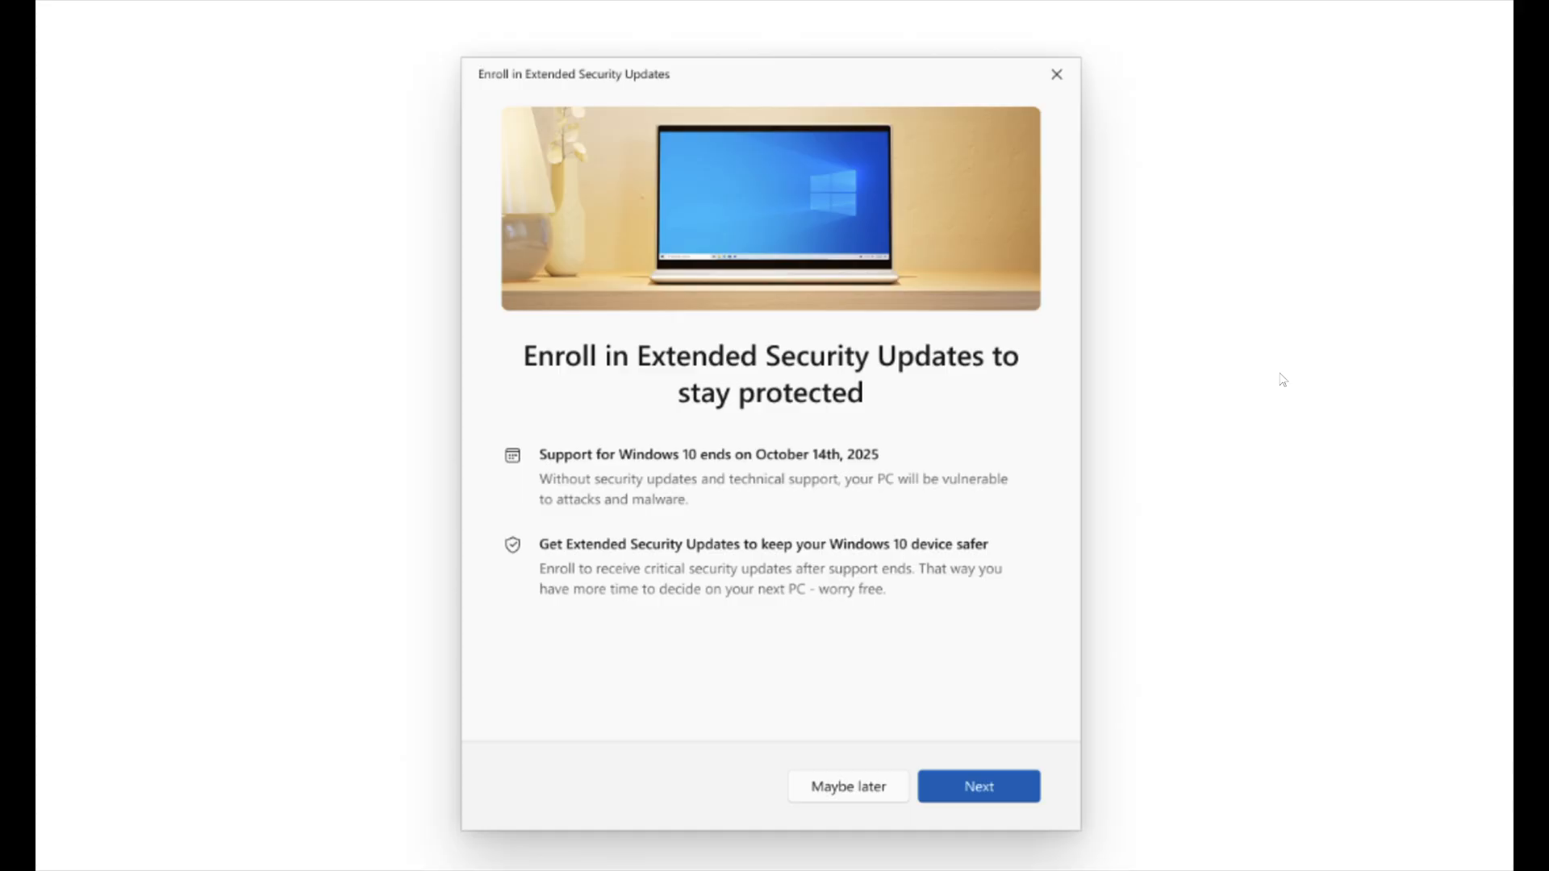
pyautogui.moveTo(1275, 486)
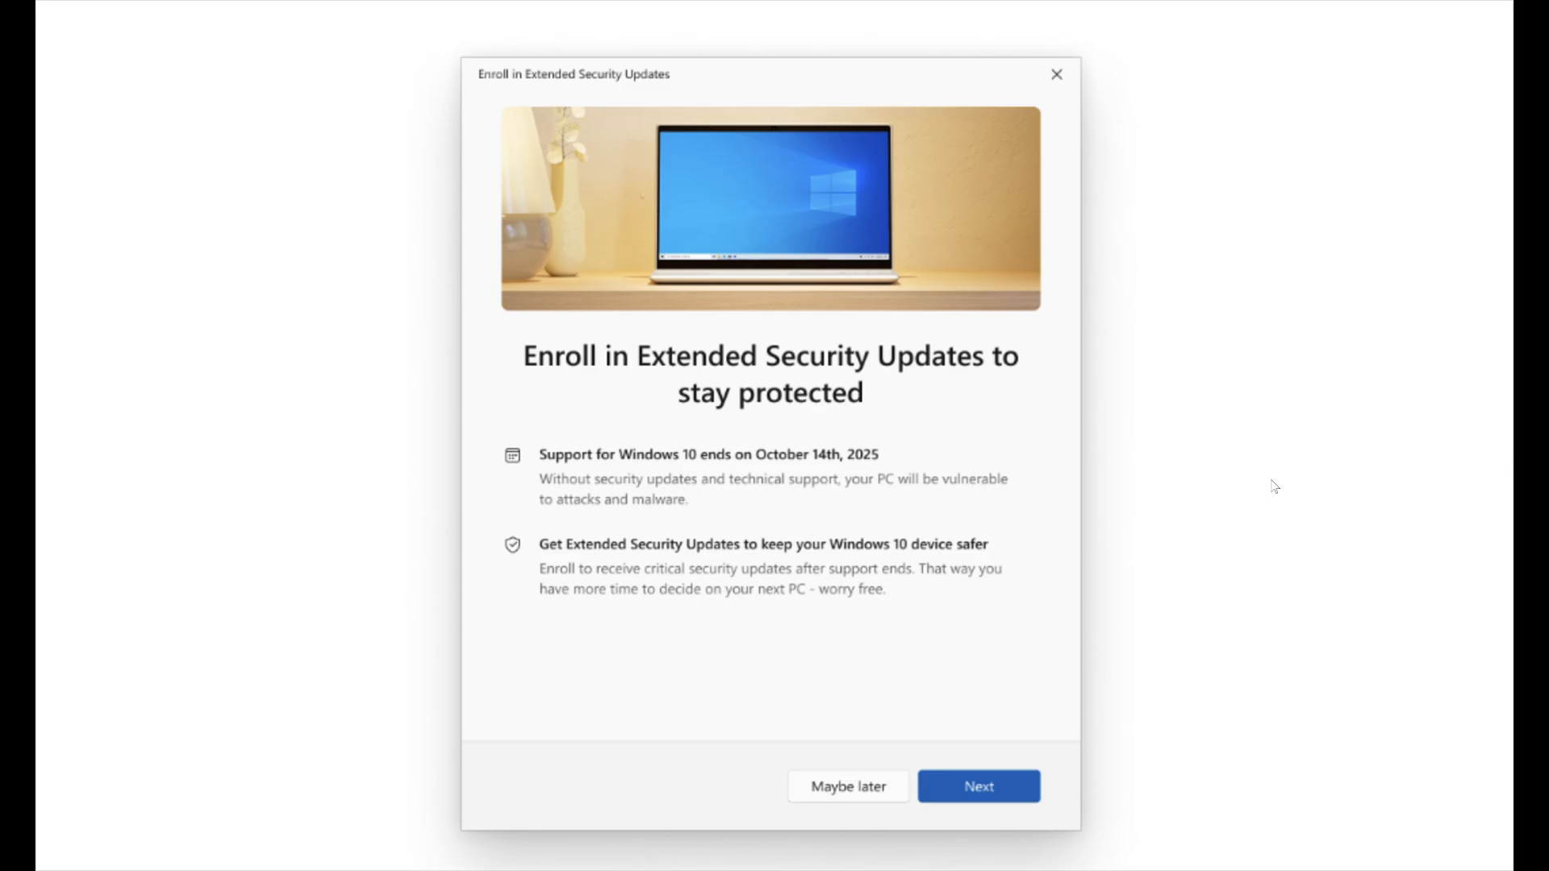
pyautogui.moveTo(891, 713)
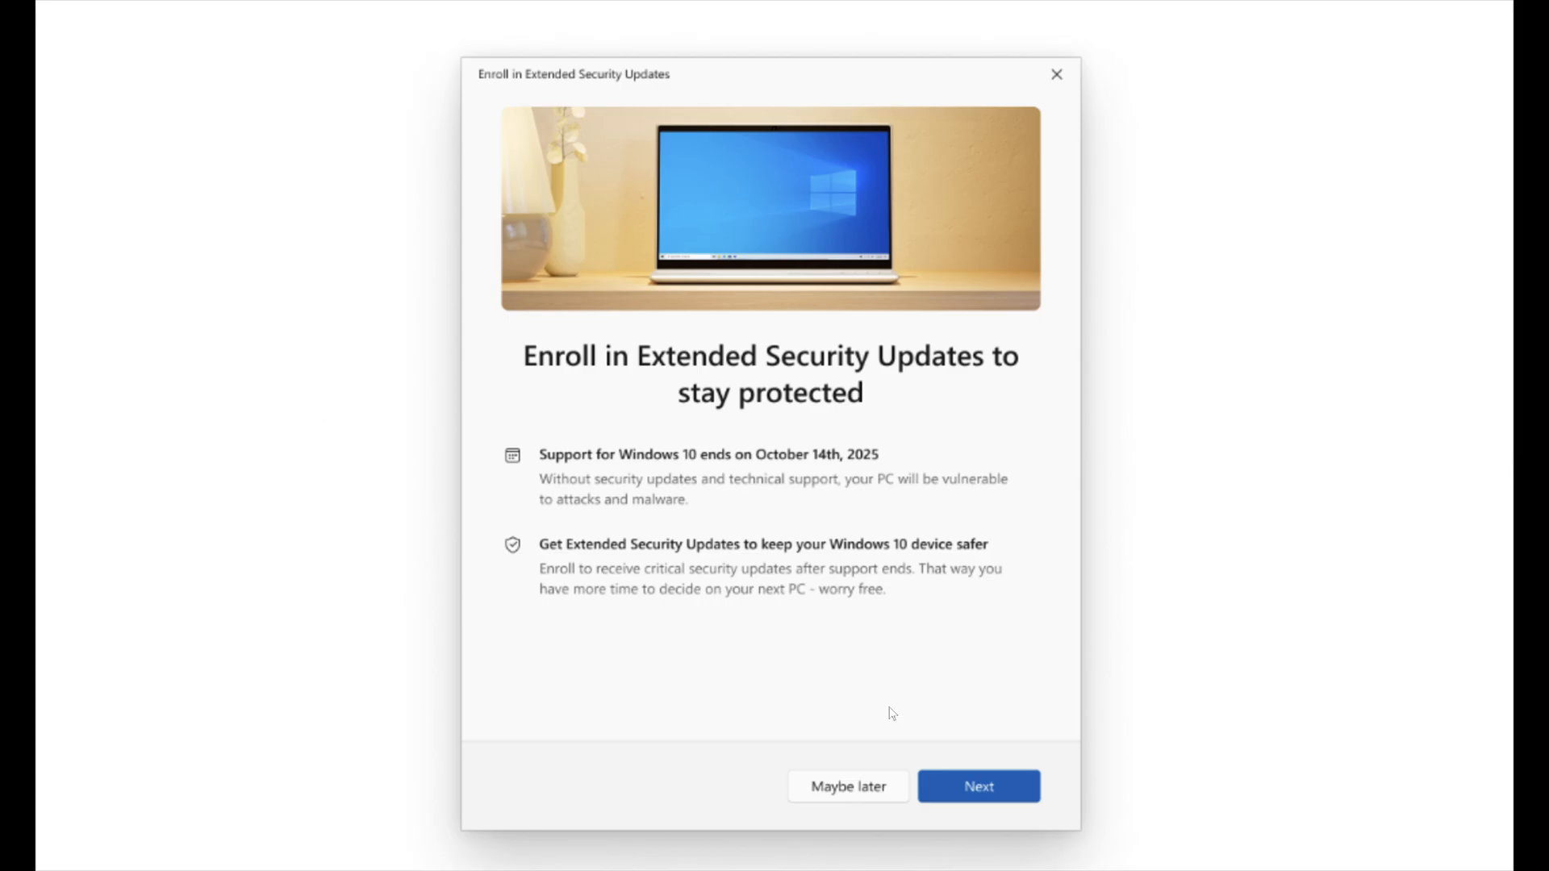
pyautogui.moveTo(1450, 515)
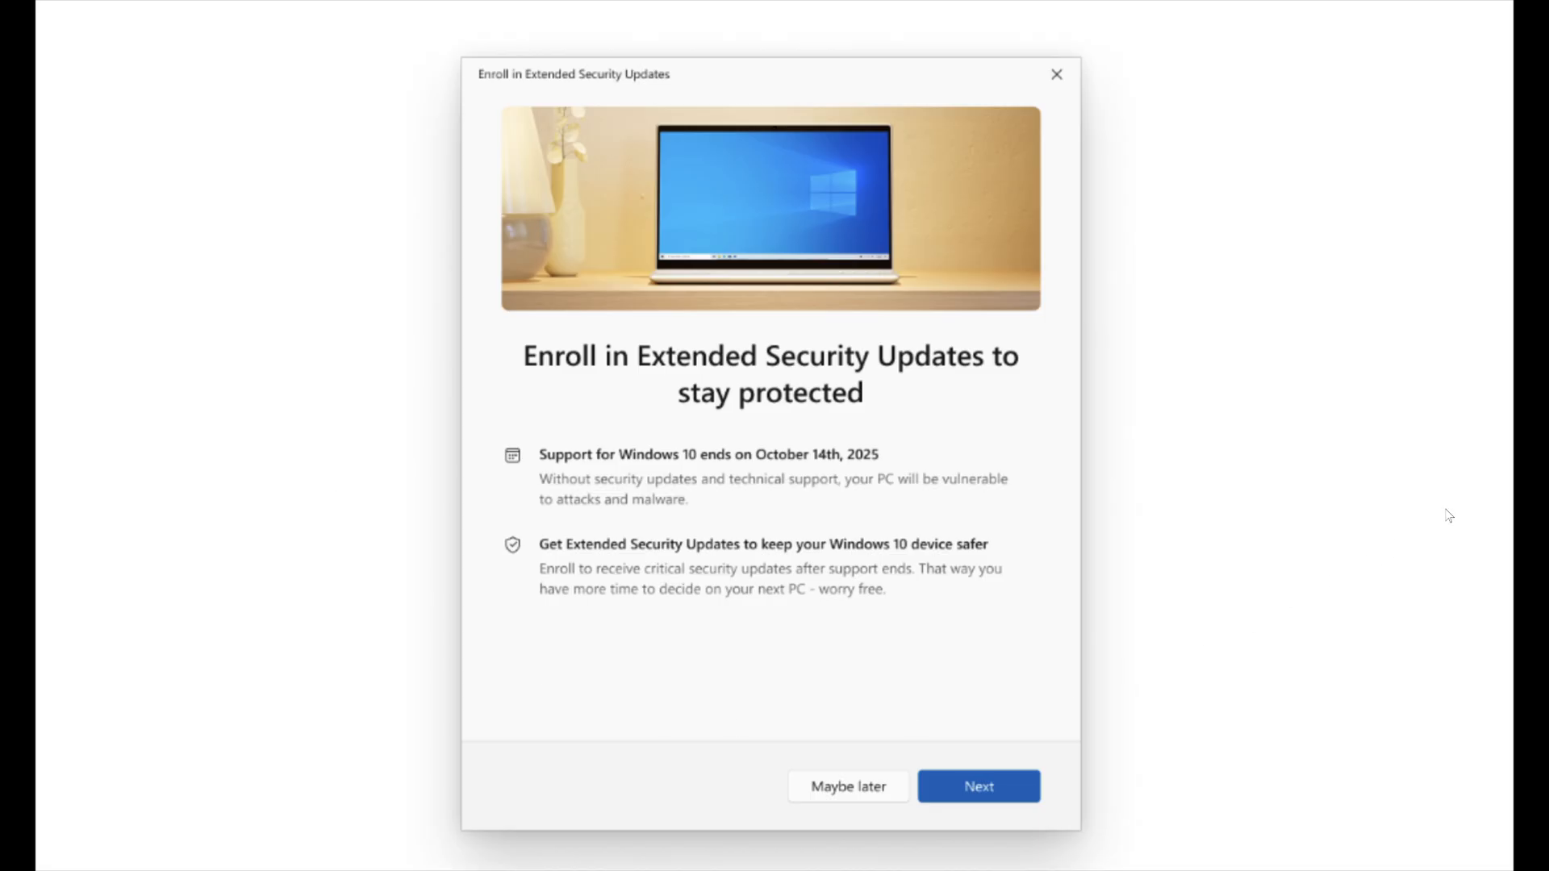
pyautogui.moveTo(1360, 587)
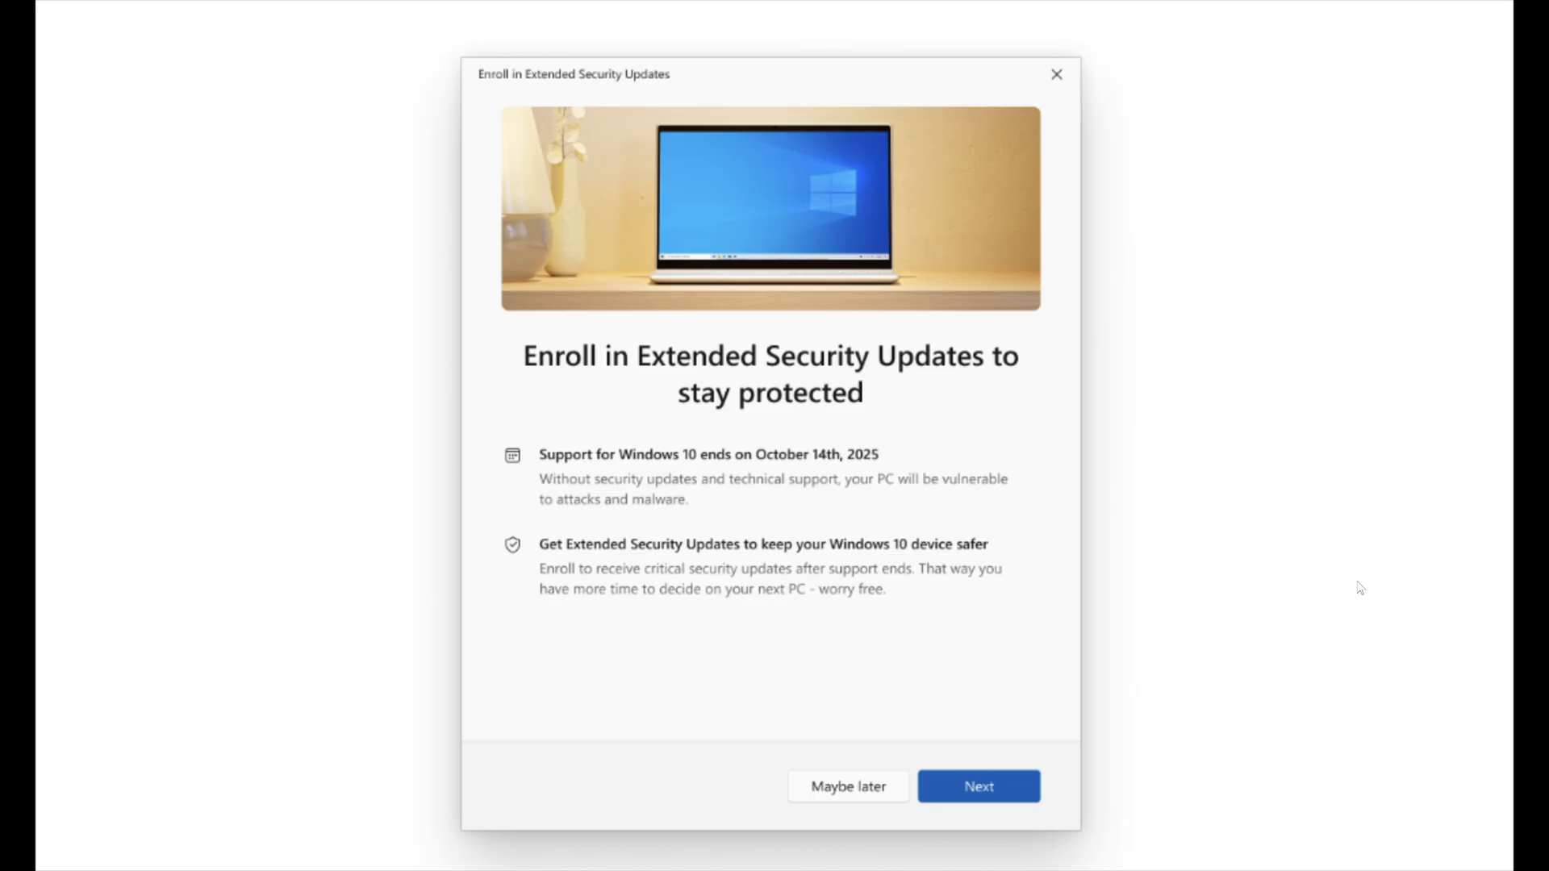